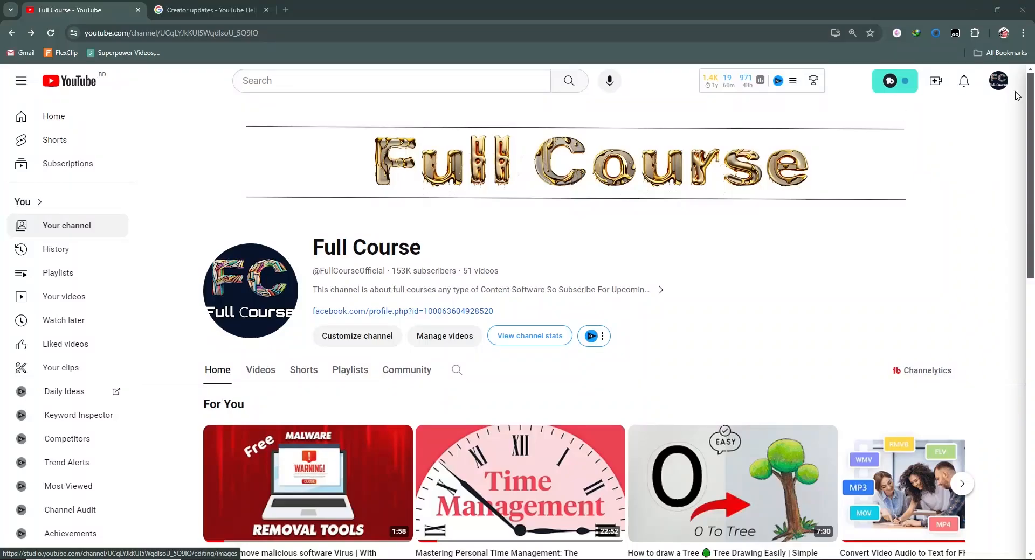
mouse_move(998, 80)
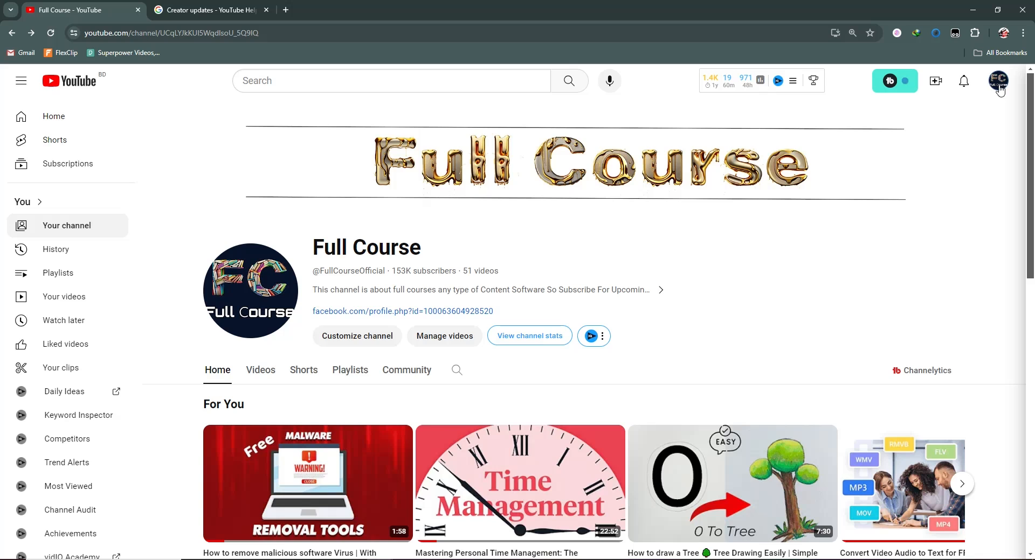
Step: Go to YouTube Studio from the account menu of the Full Course channel
click(998, 80)
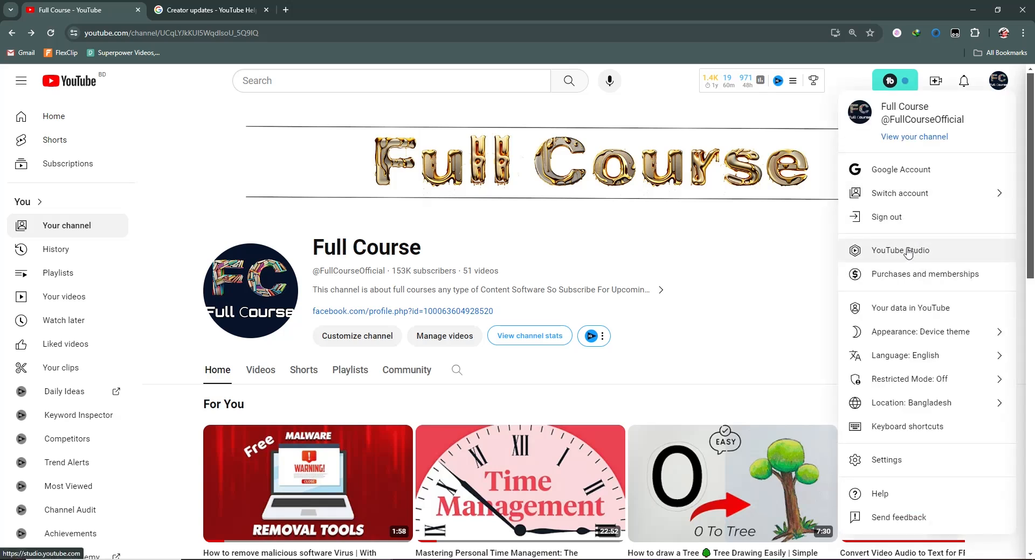
click(899, 250)
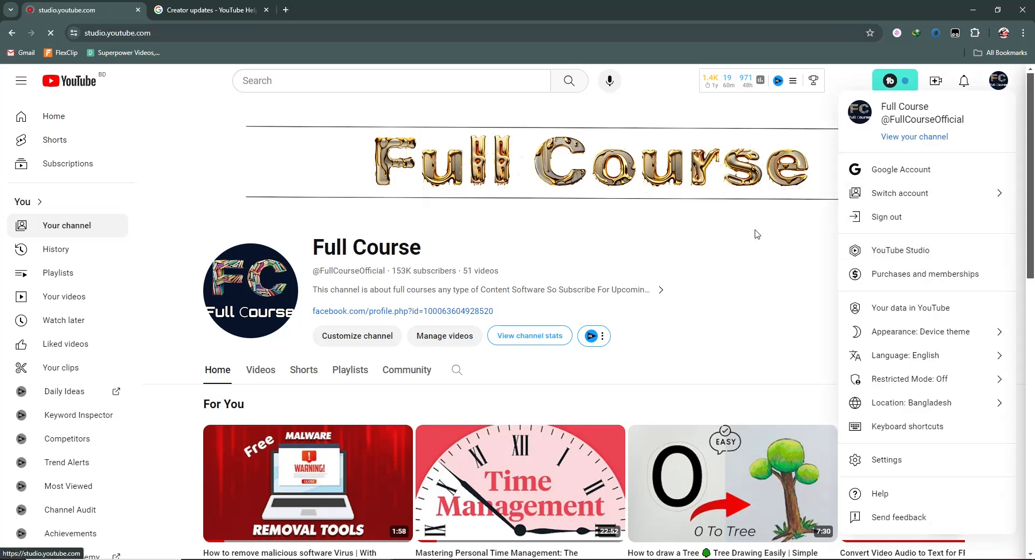
Step: Show the Channel dashboard with latest video performance and analytics
click(899, 250)
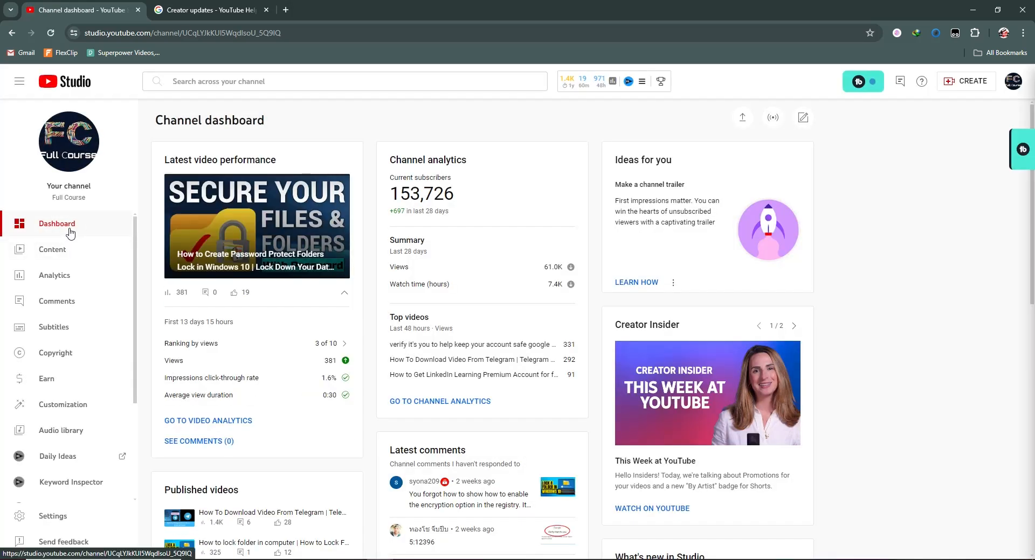
mouse_move(85, 222)
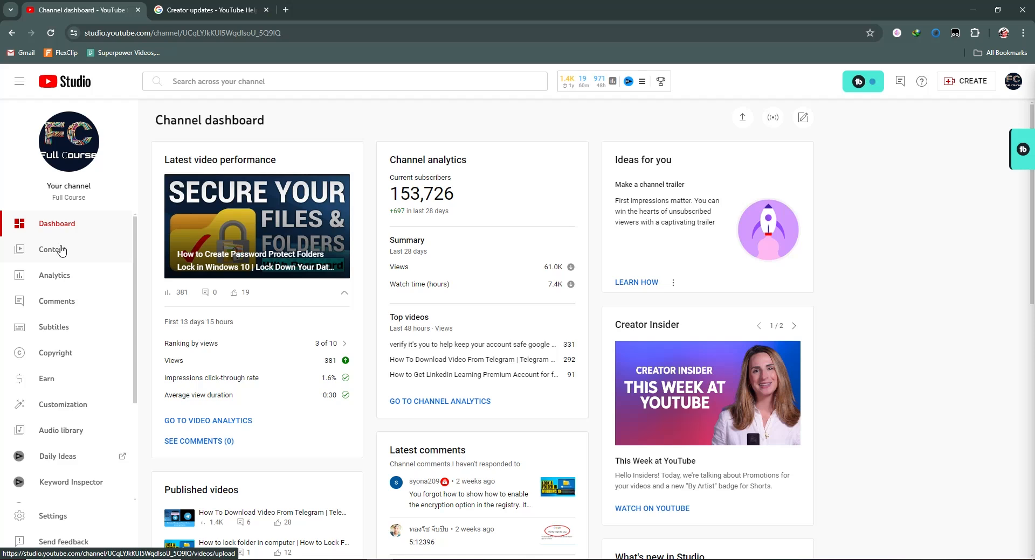
Step: Show the Content page's Videos list and look over the uploaded videos
click(53, 250)
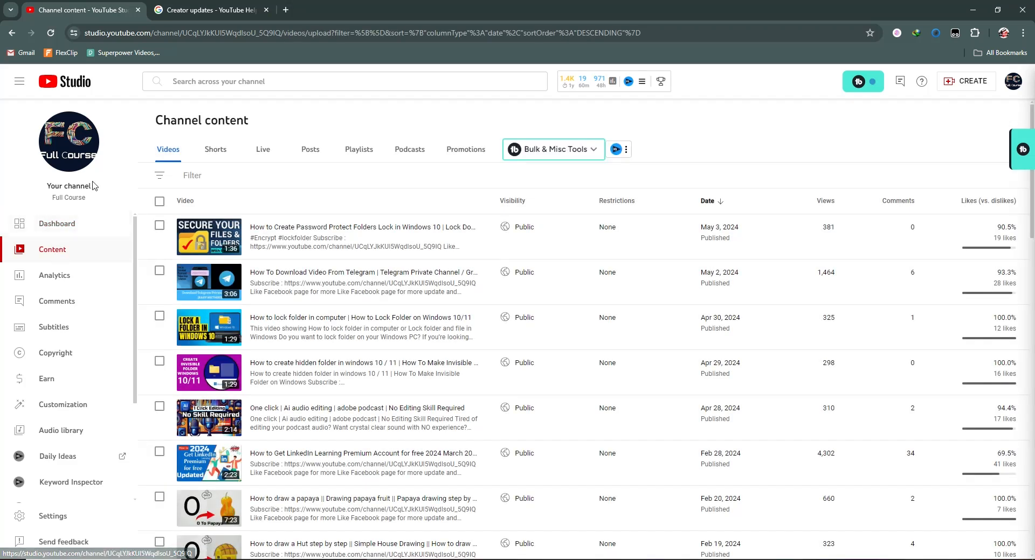
mouse_move(240, 219)
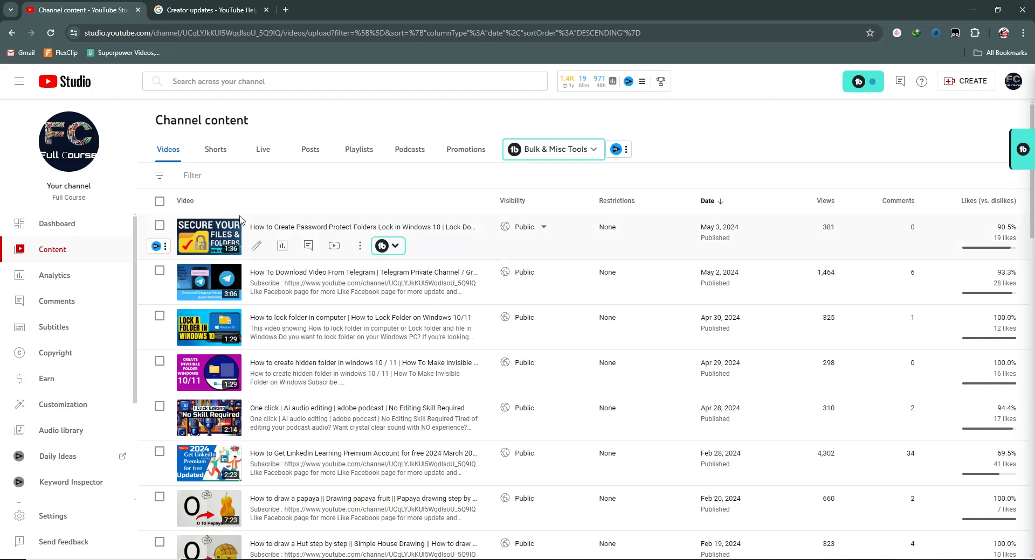
scroll(down, 3)
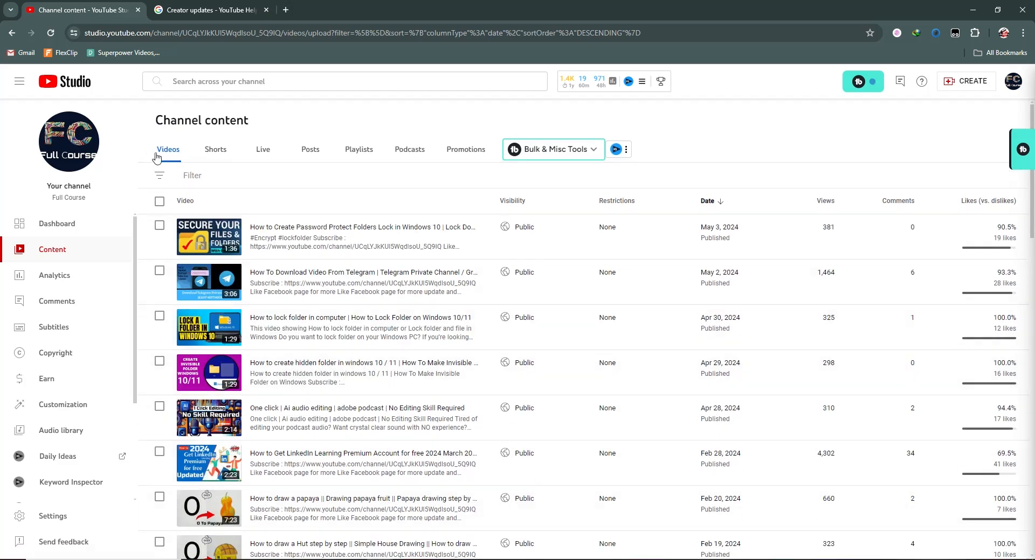
mouse_move(330, 153)
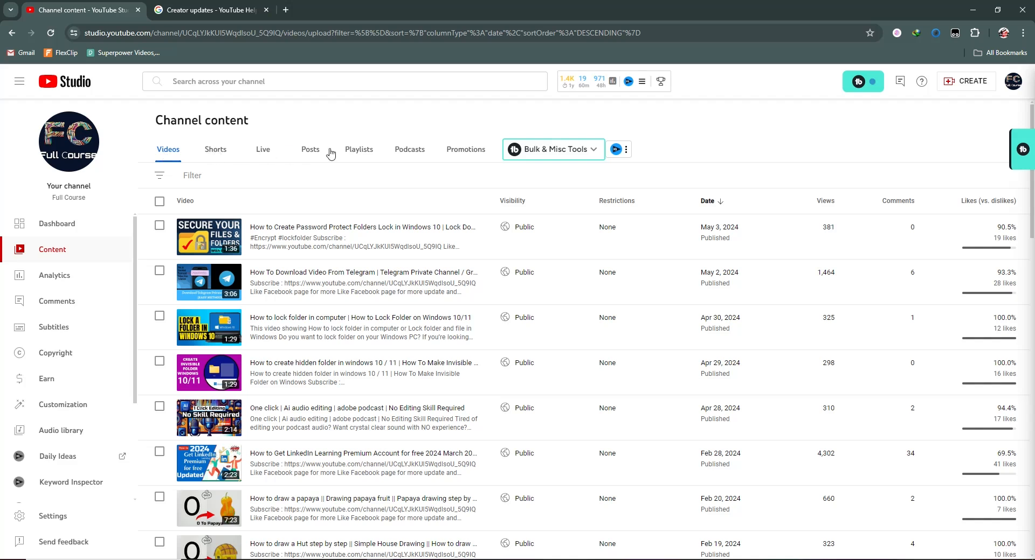
mouse_move(471, 153)
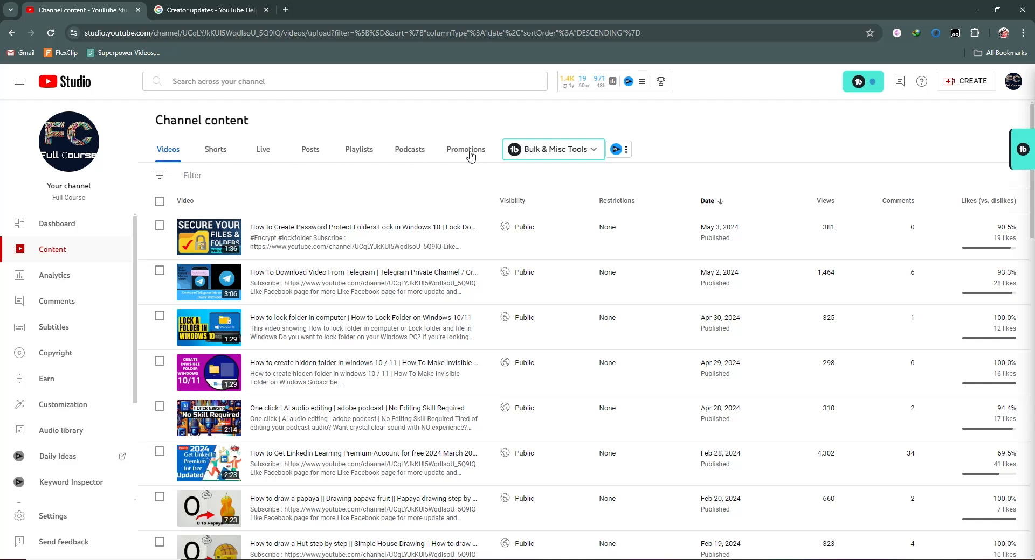
mouse_move(171, 163)
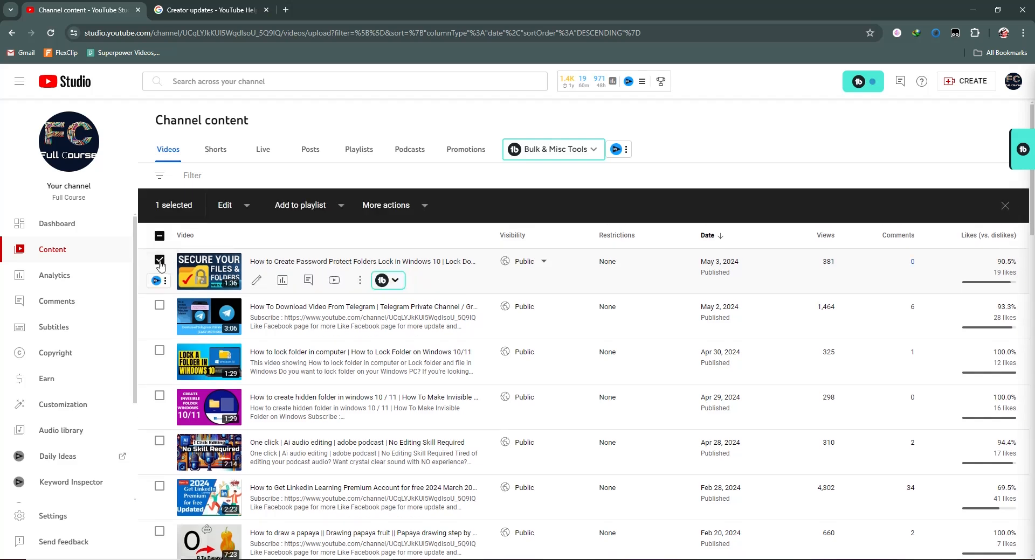
Step: Review the bulk Edit options for a ticked video, then untick it again
click(224, 205)
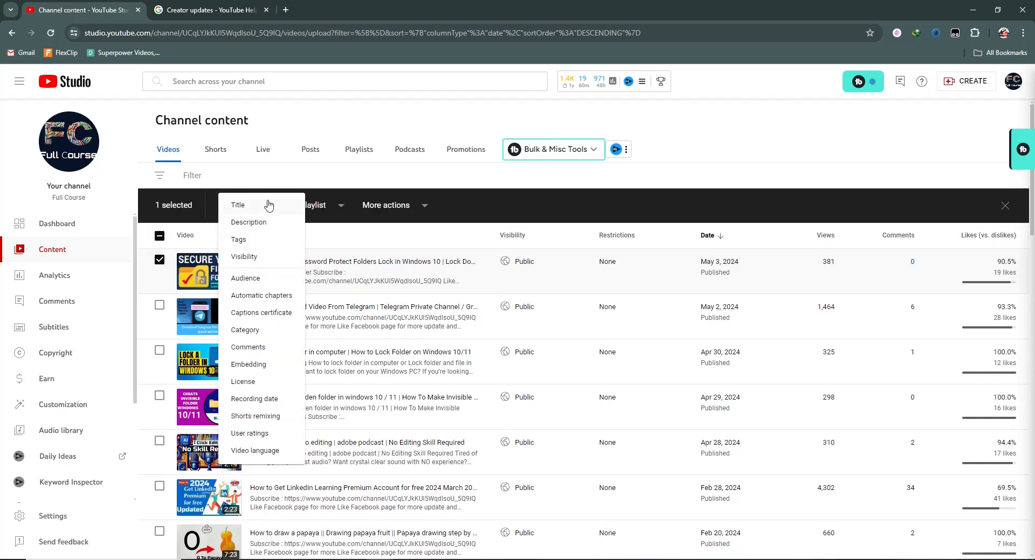
mouse_move(260, 245)
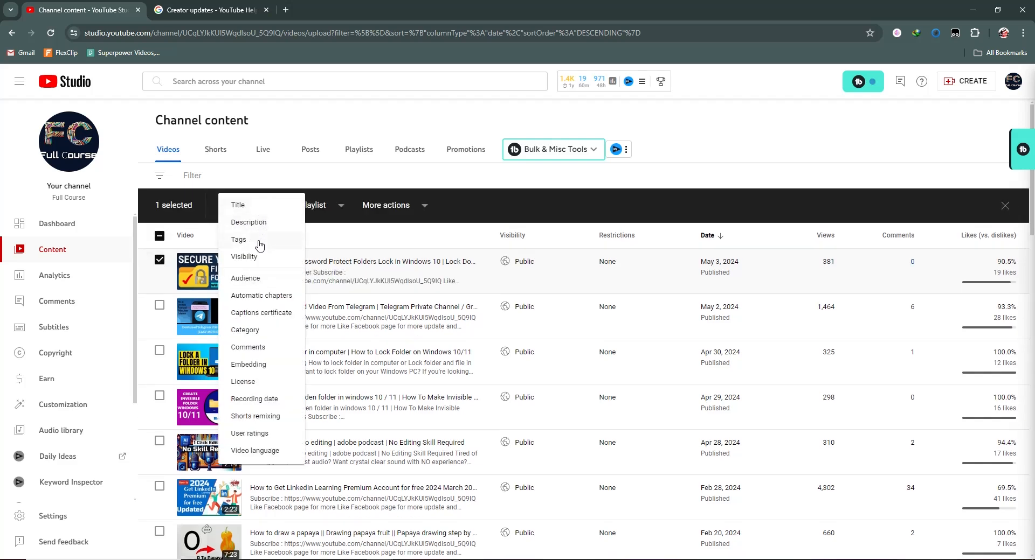
mouse_move(270, 287)
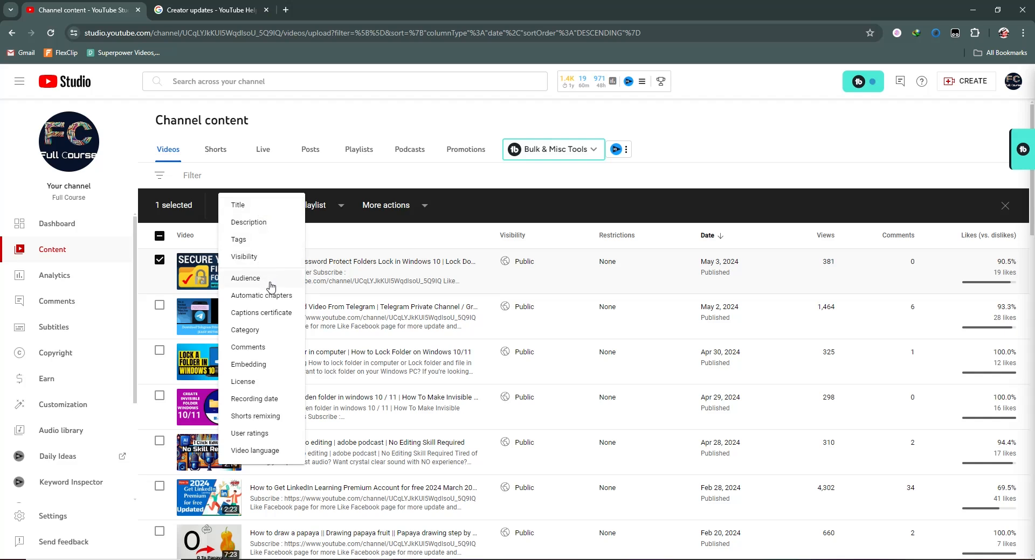
mouse_move(270, 353)
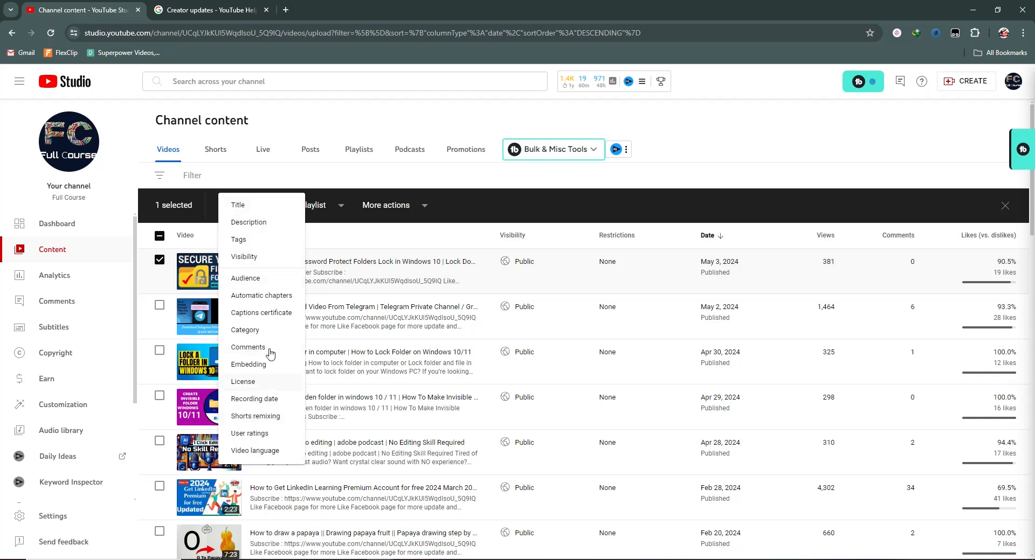
mouse_move(320, 236)
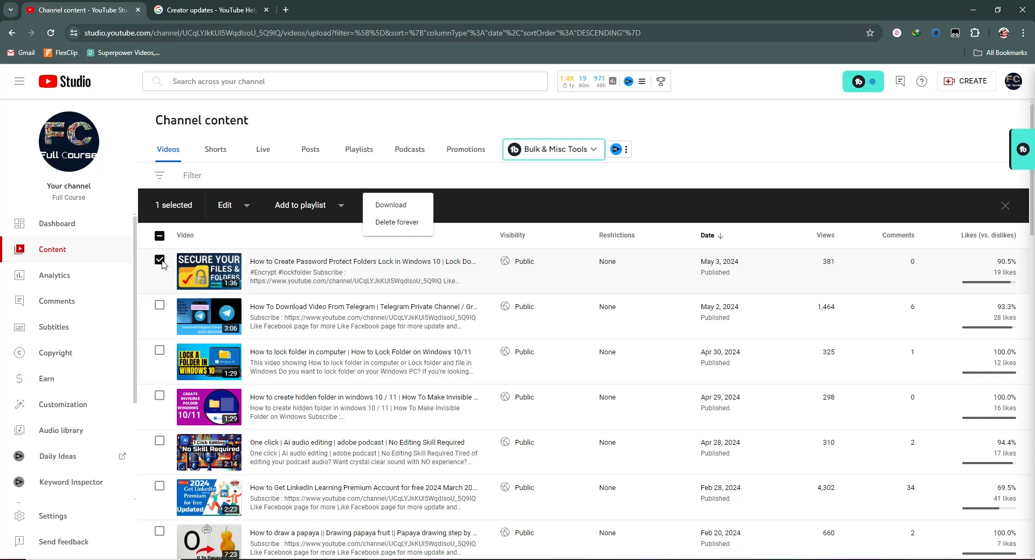
click(1004, 205)
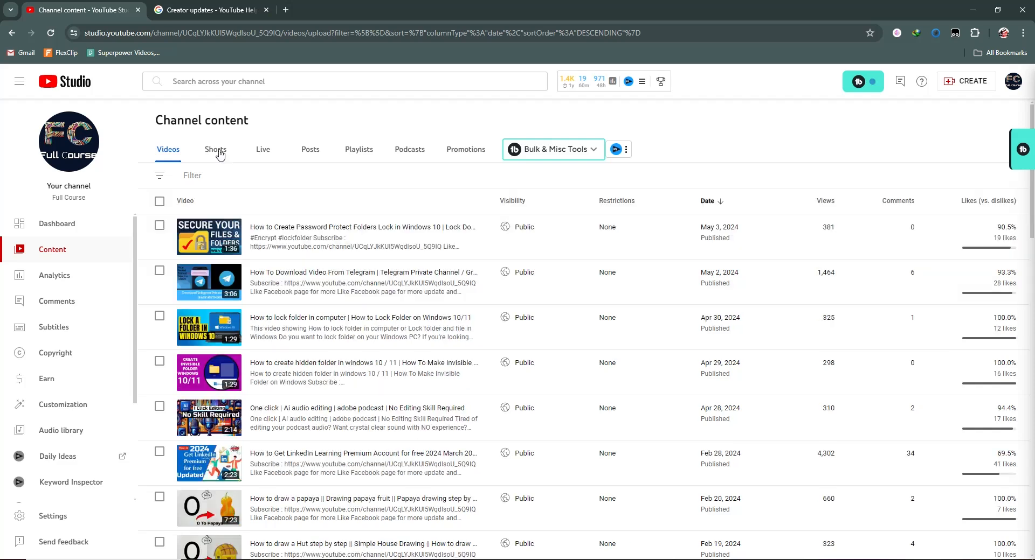
Step: Browse the Shorts, Live, Posts, Playlists and Podcasts content tabs in turn
click(215, 148)
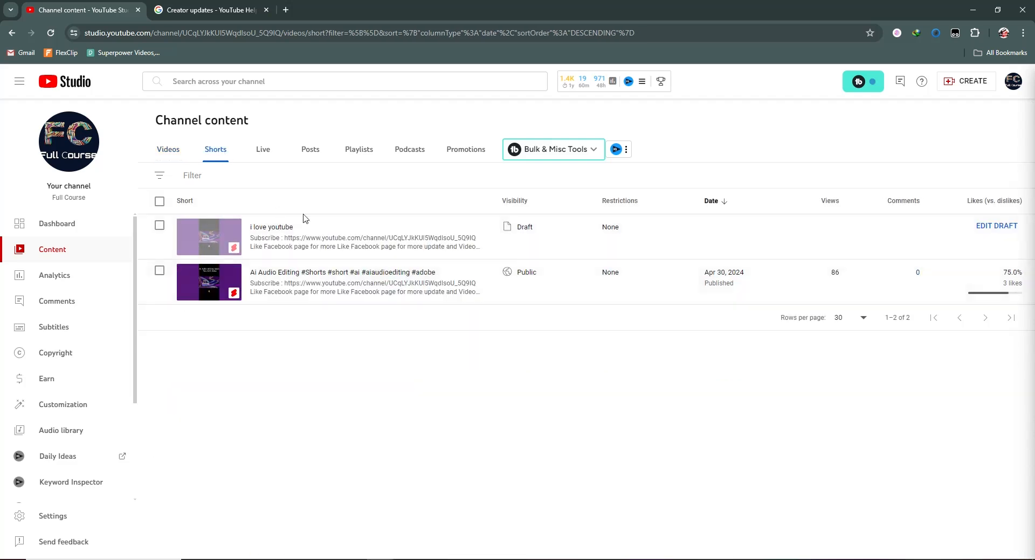
click(263, 149)
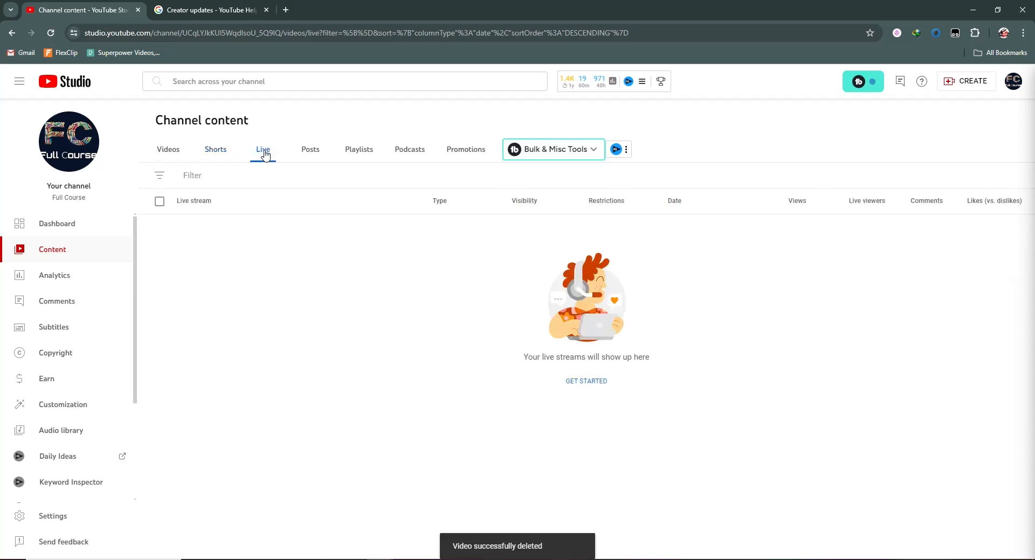
click(310, 149)
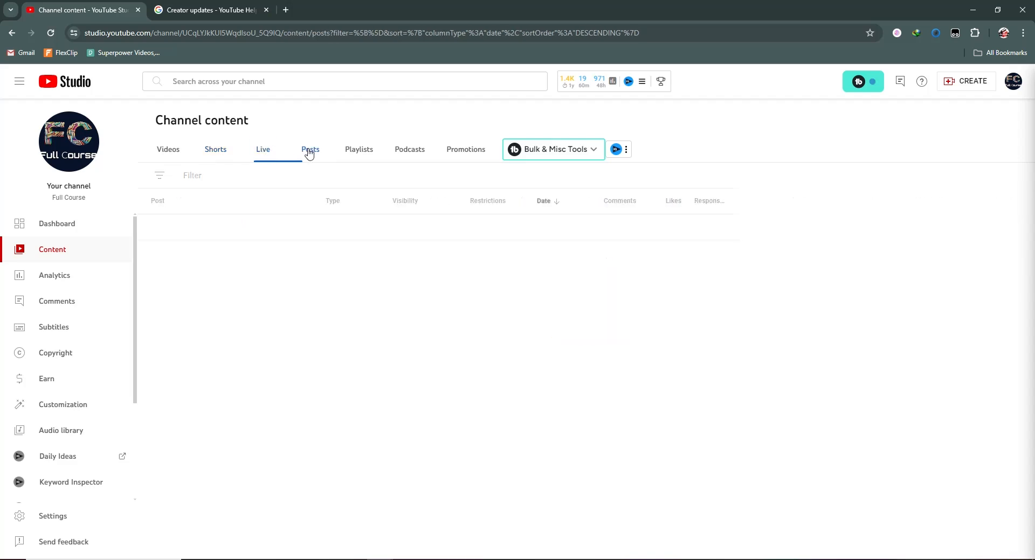
click(309, 149)
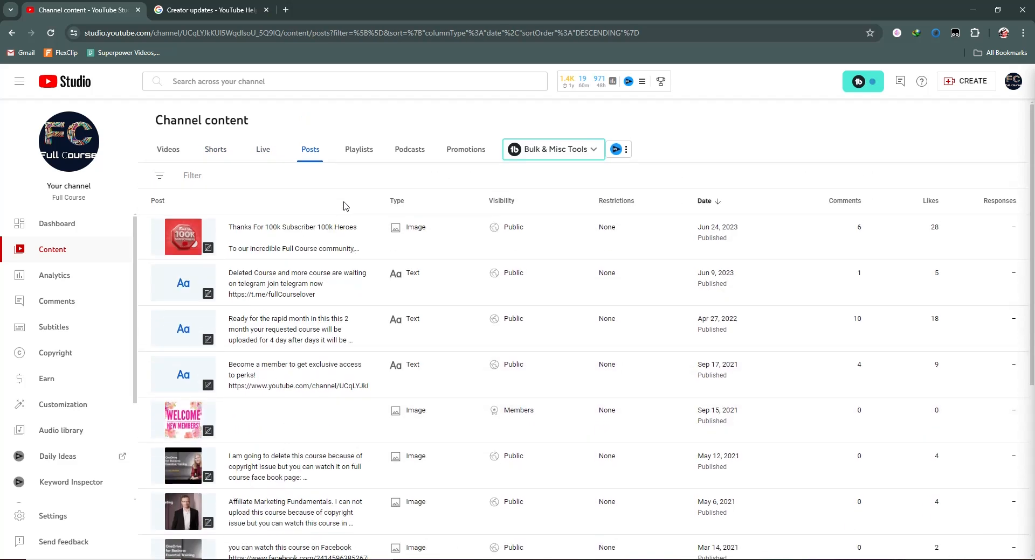
click(358, 149)
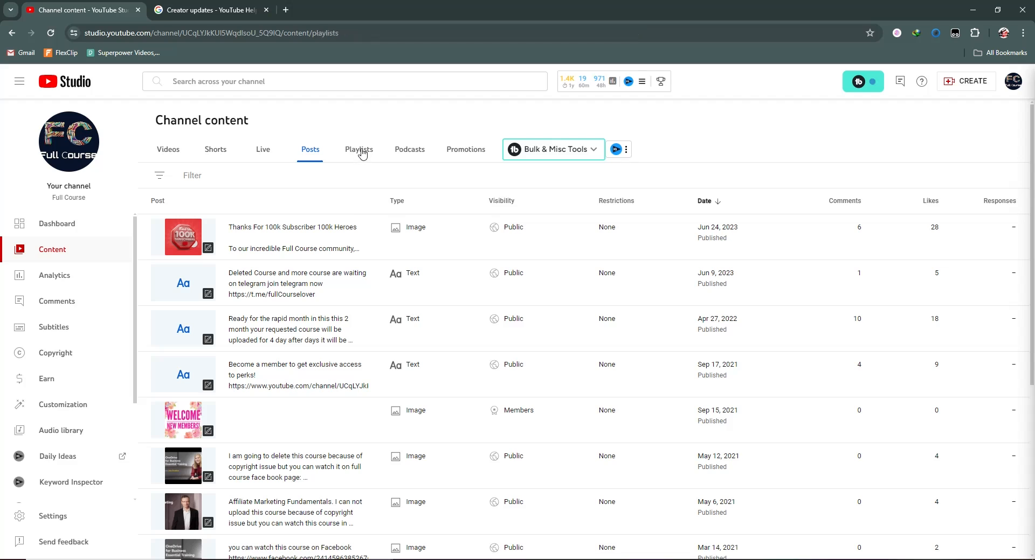
click(410, 148)
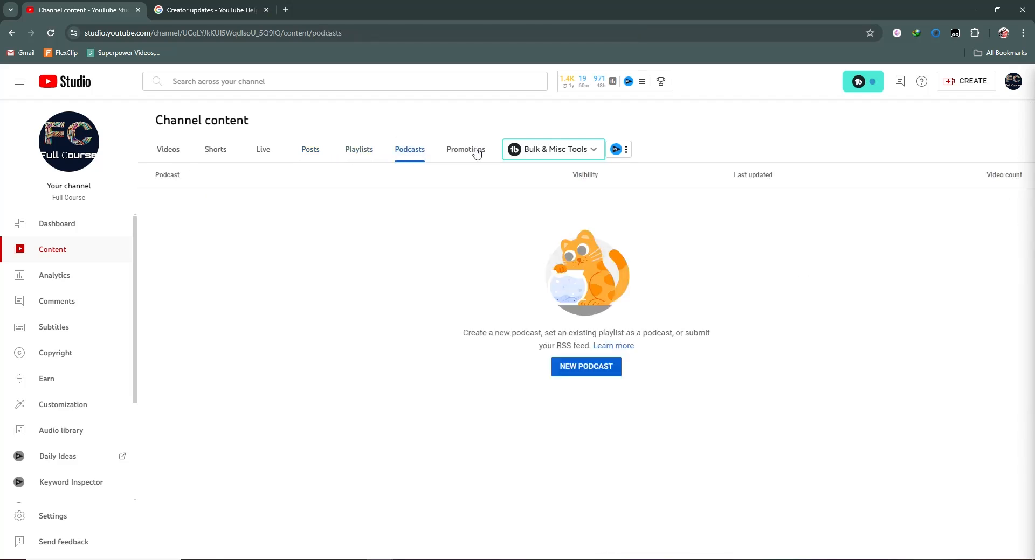
Step: Start a New video promotion from the Promotions tab, then close its setup
click(466, 149)
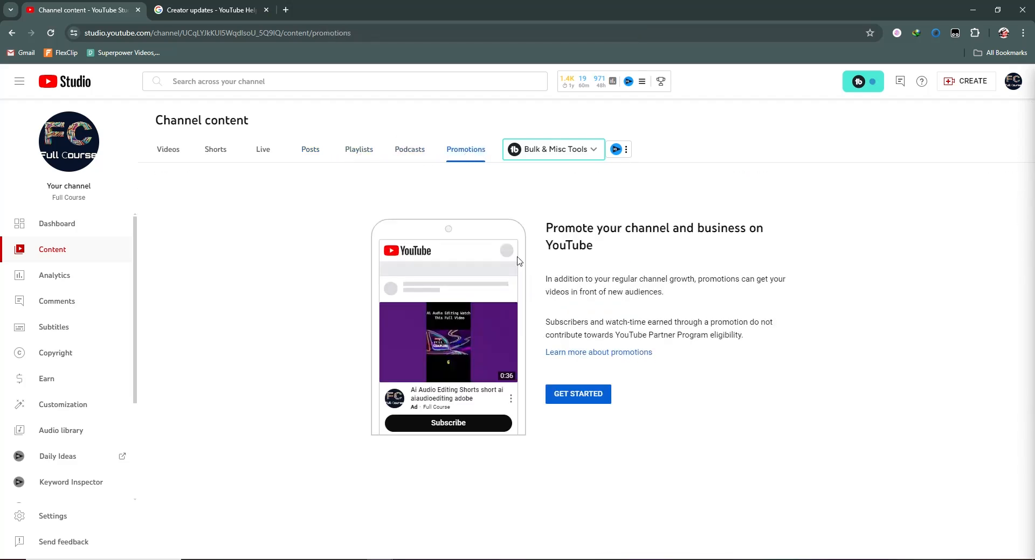
mouse_move(646, 278)
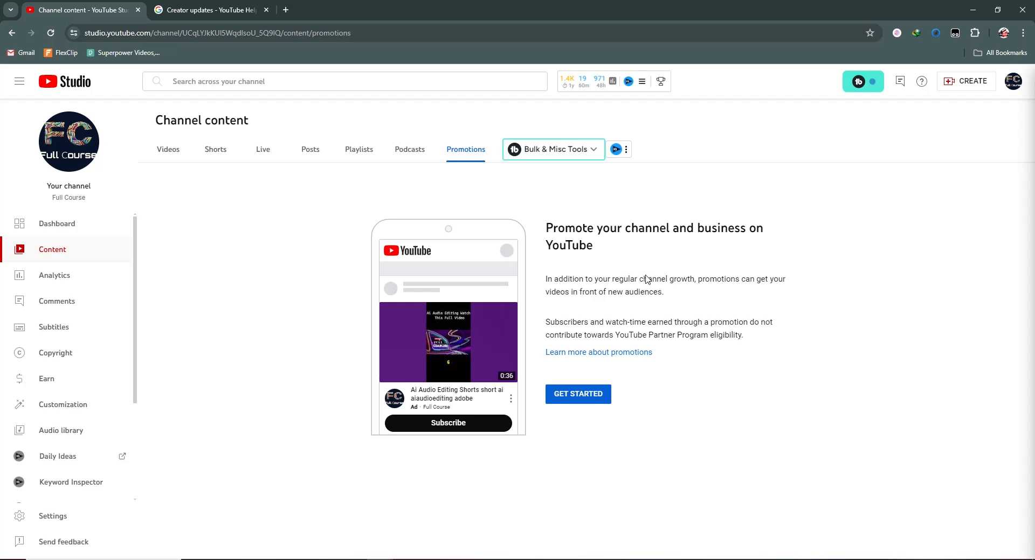
mouse_move(478, 355)
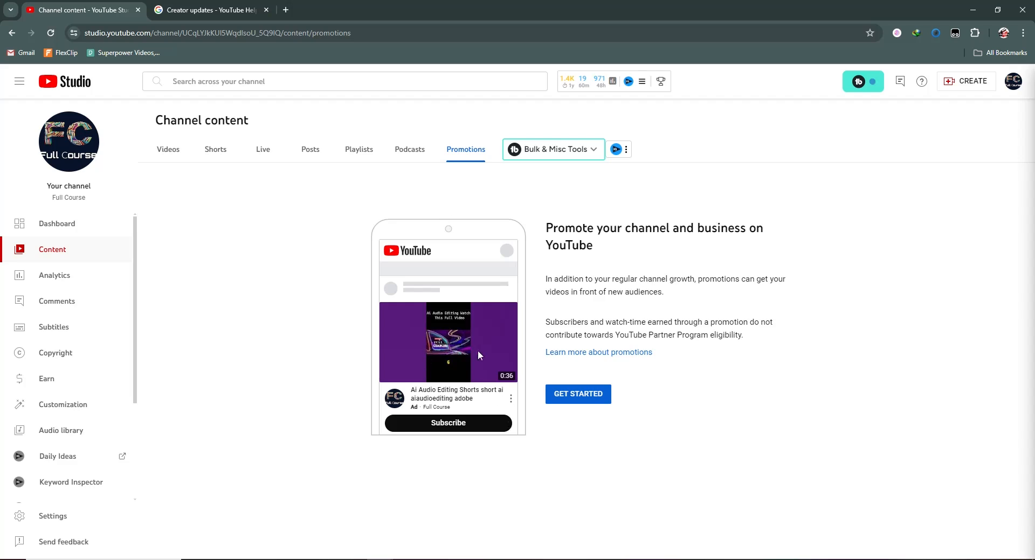
mouse_move(466, 152)
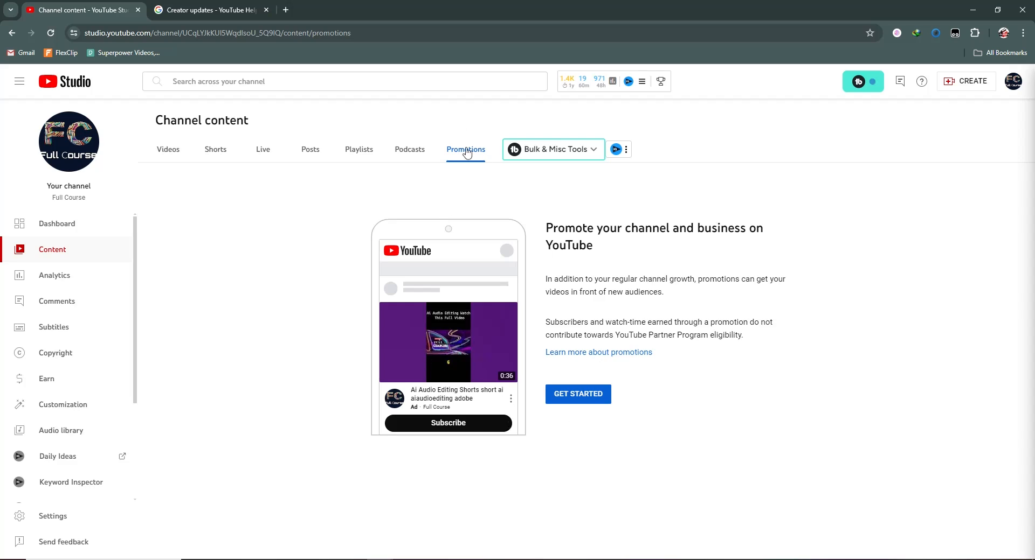
mouse_move(577, 395)
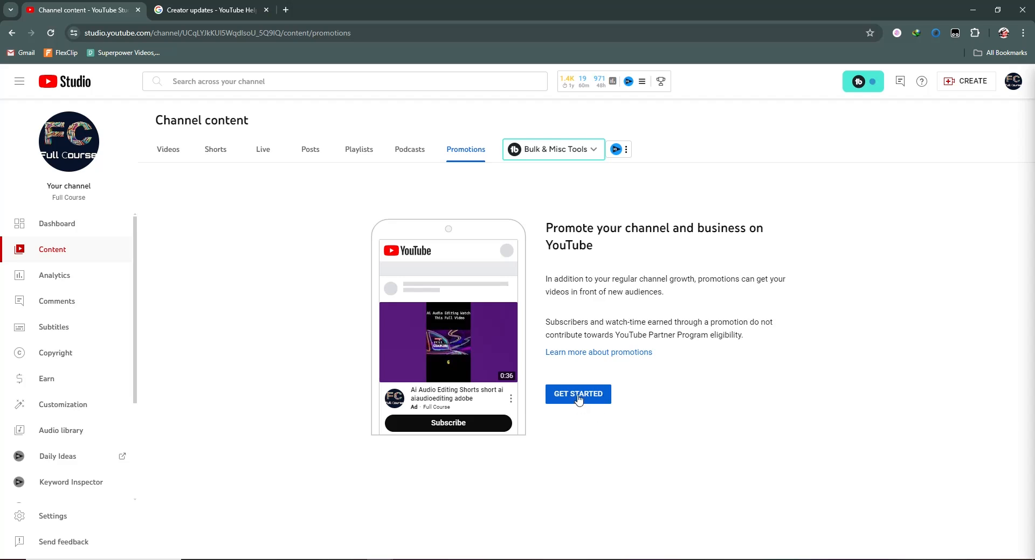
mouse_move(584, 399)
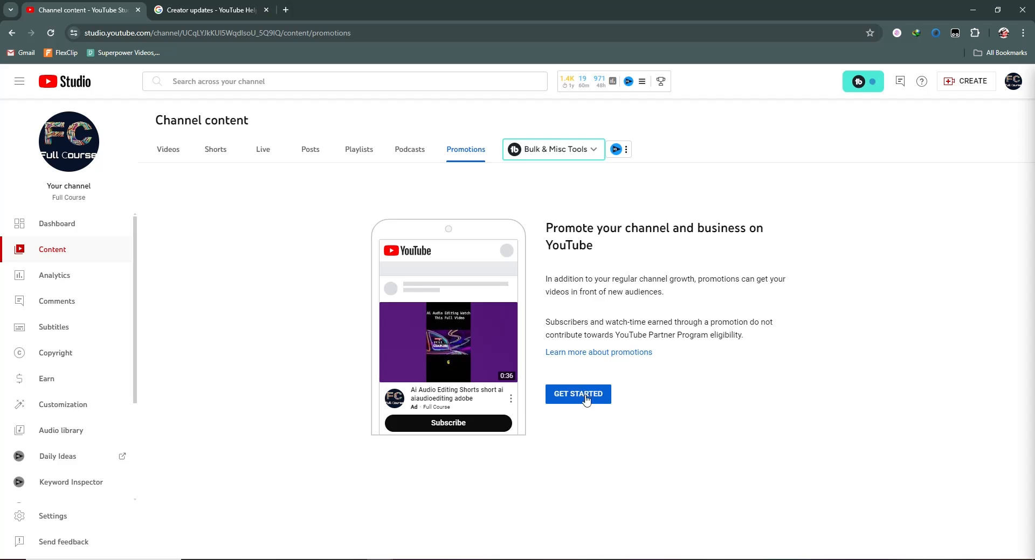
click(577, 395)
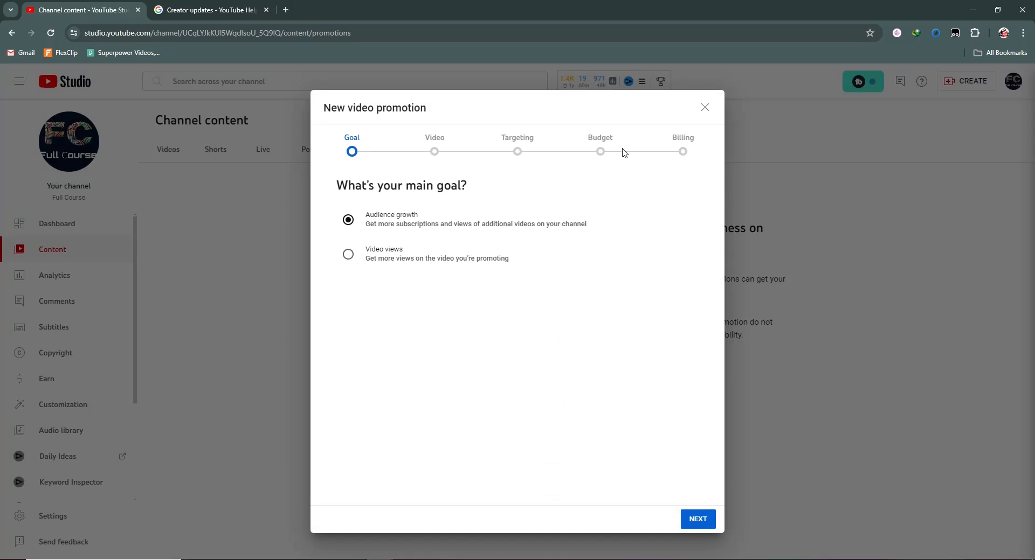
mouse_move(688, 124)
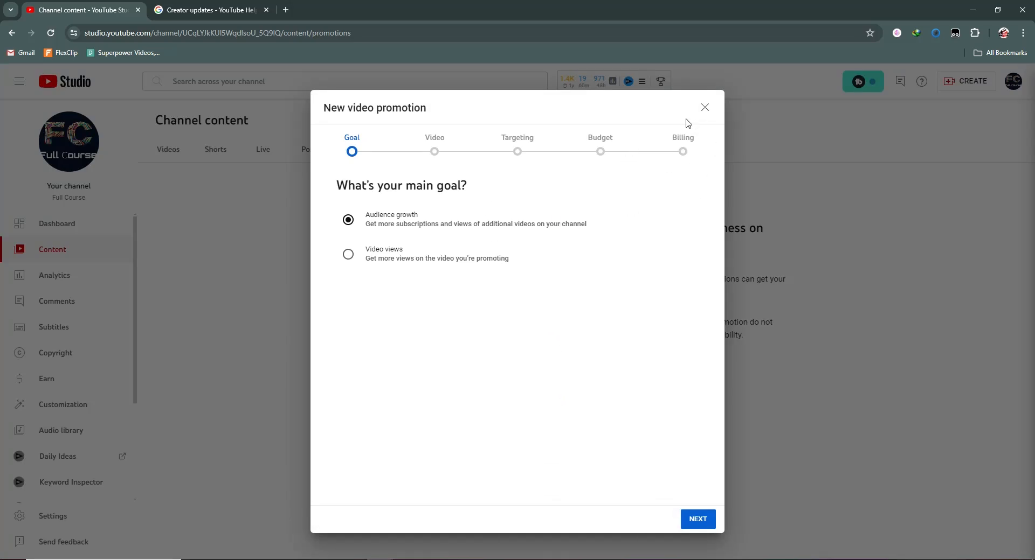
click(704, 107)
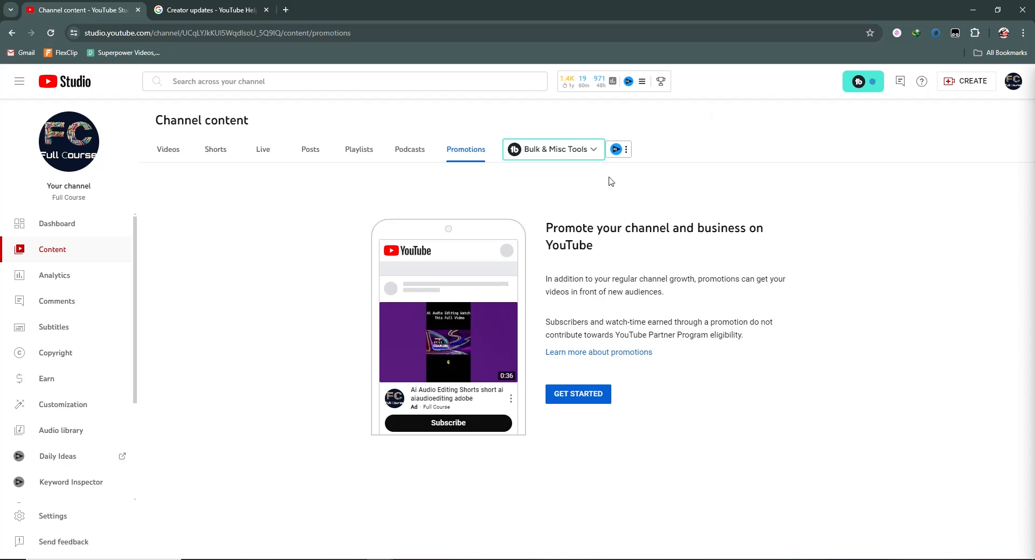
mouse_move(168, 148)
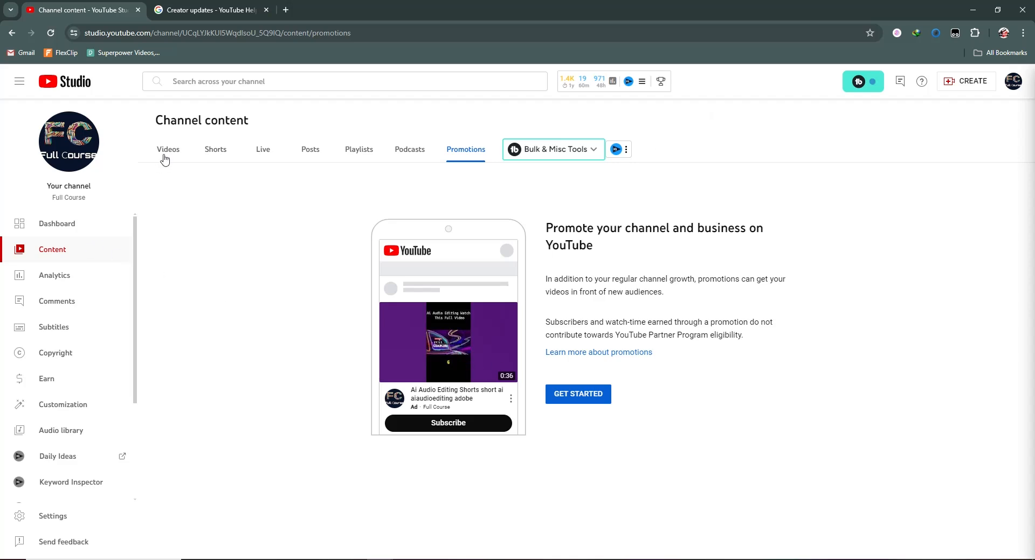
Step: Return to the Videos list, check the newest video's visibility, and begin a channel search
click(168, 149)
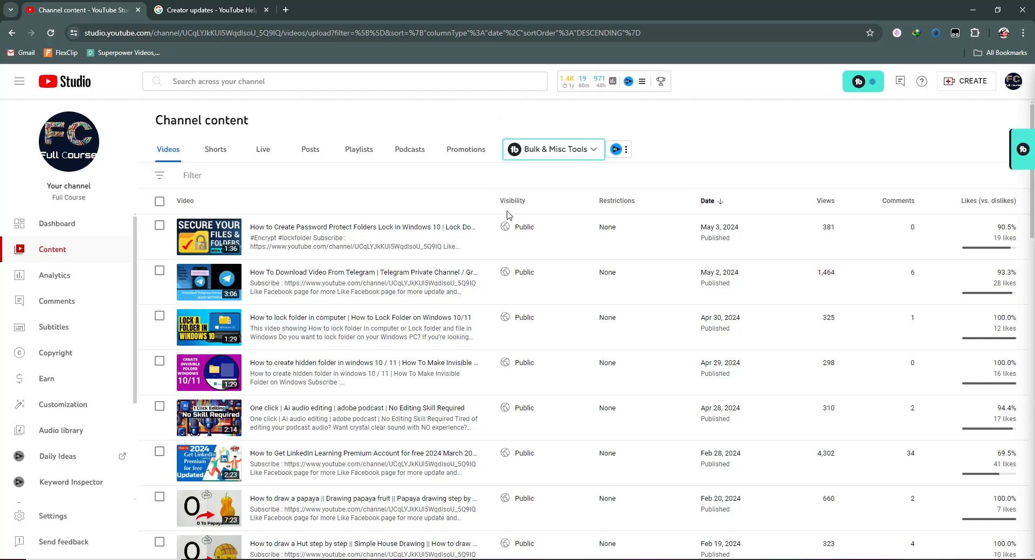
mouse_move(541, 215)
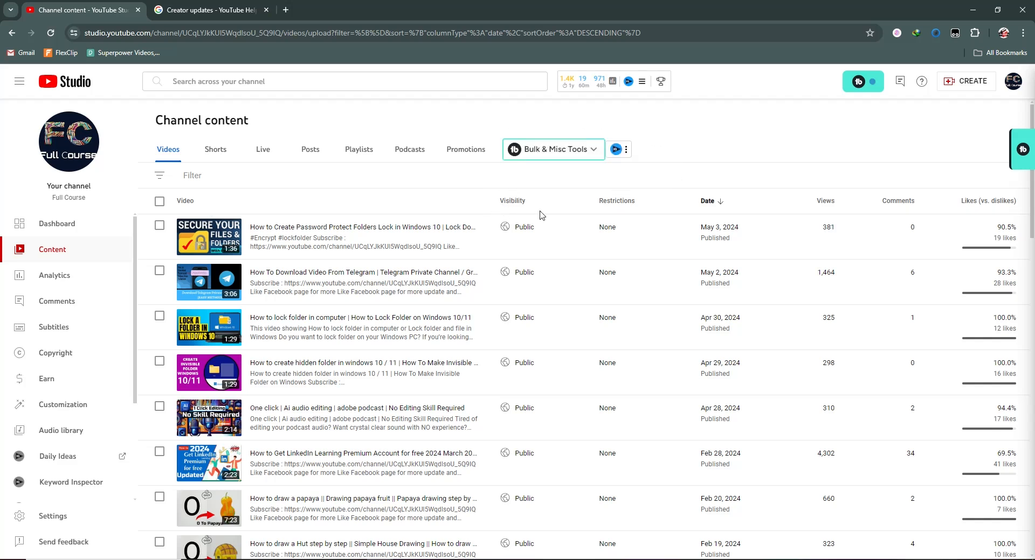
mouse_move(423, 181)
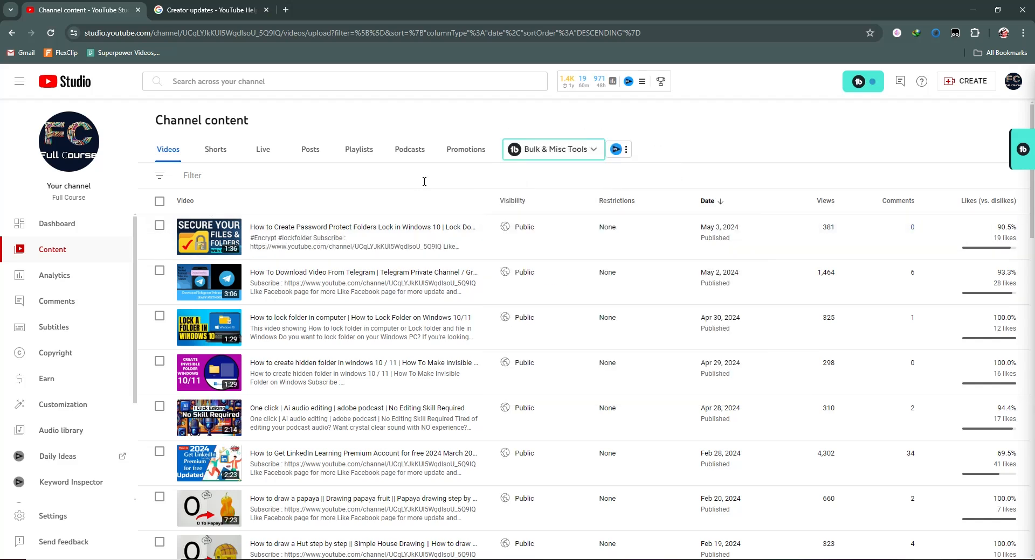
mouse_move(549, 210)
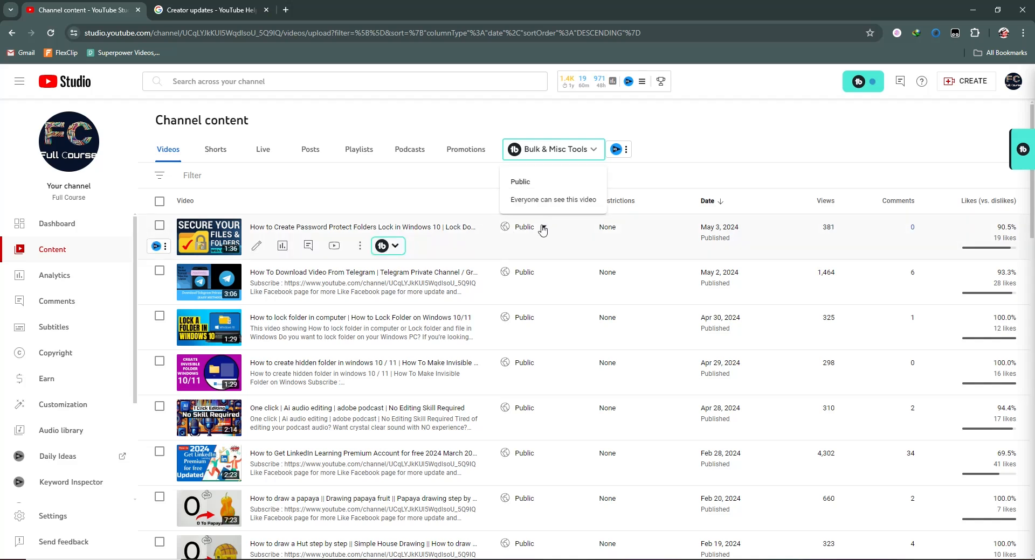
click(524, 227)
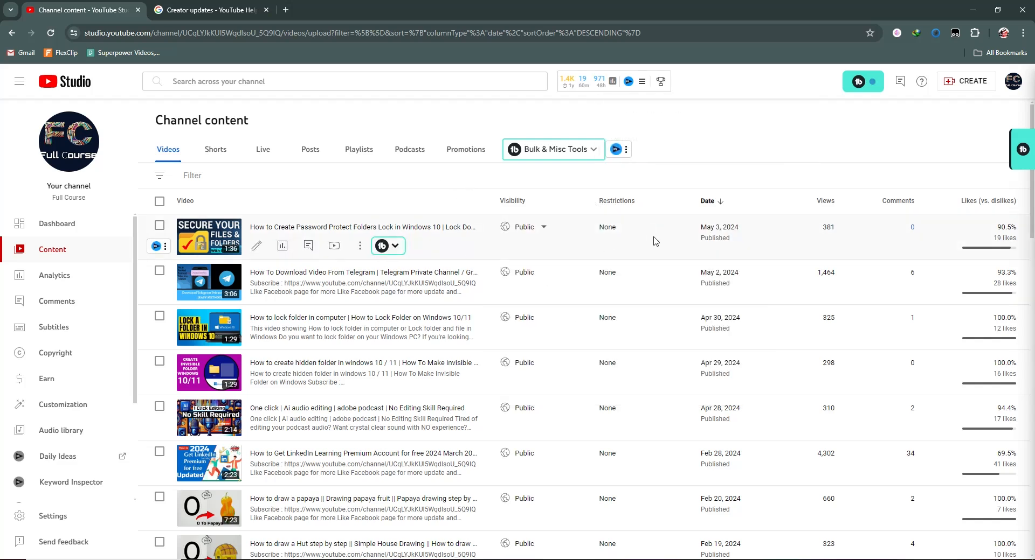
mouse_move(625, 240)
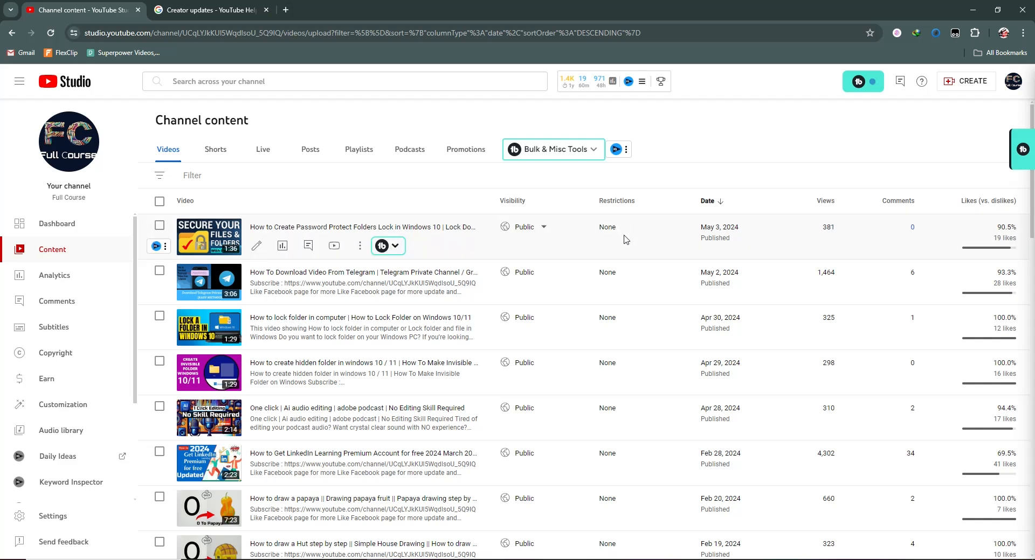
mouse_move(594, 231)
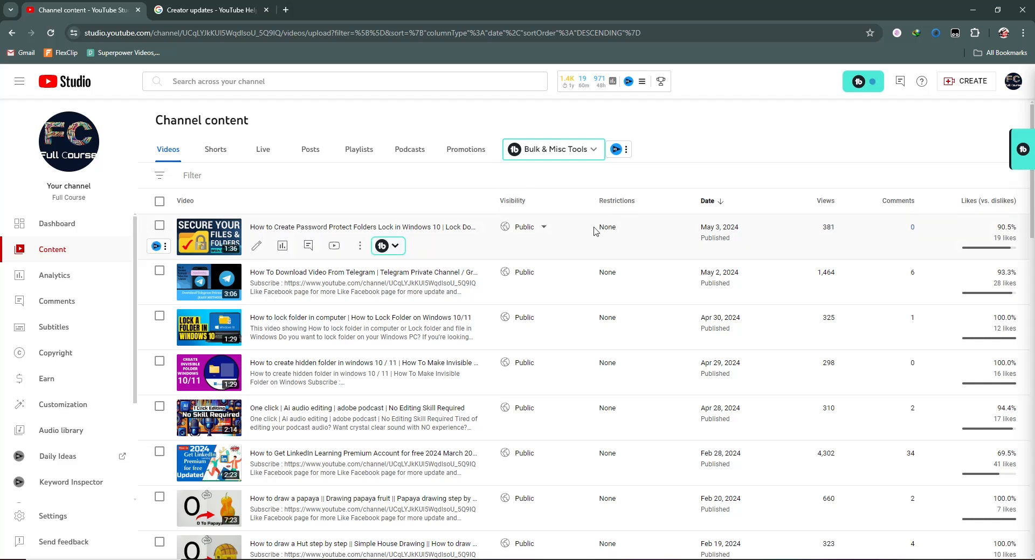
mouse_move(854, 204)
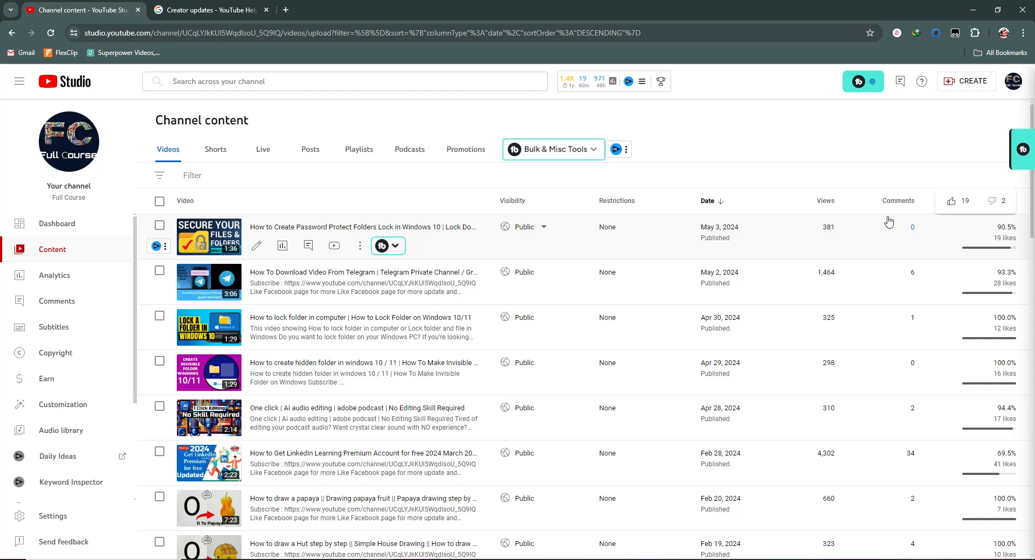
mouse_move(947, 278)
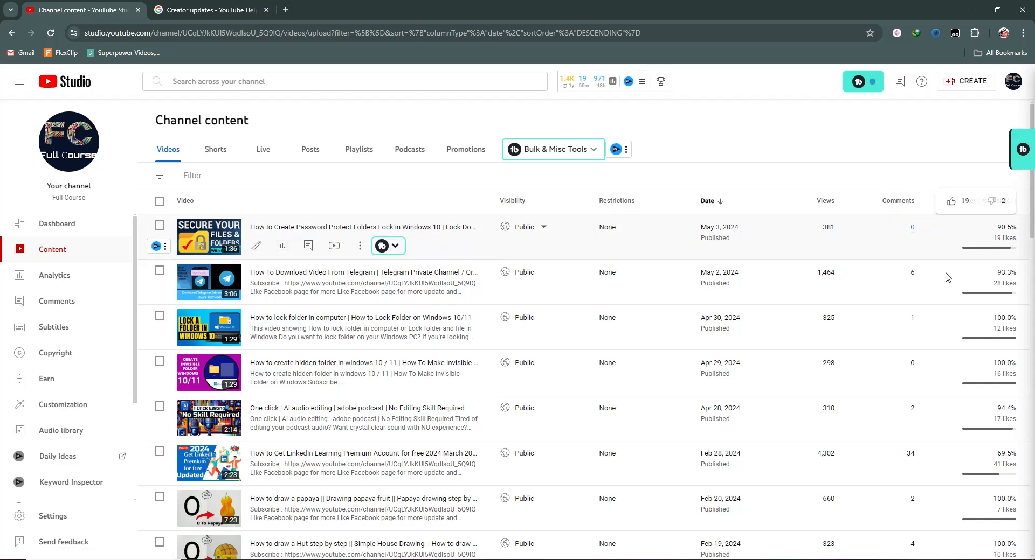
mouse_move(1023, 237)
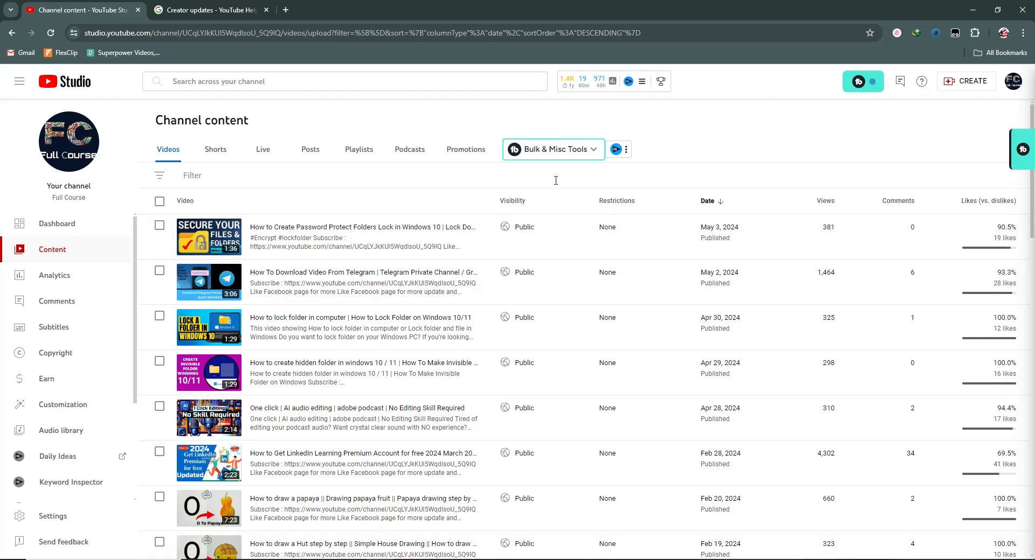
click(343, 81)
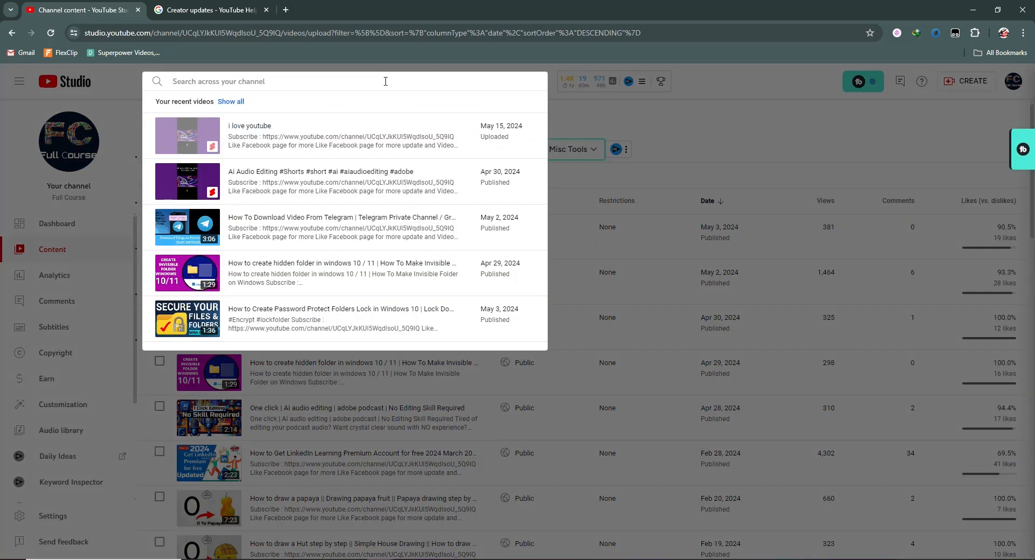
Step: Search the channel for 'audio' to list matching videos, then clear the query
text(audio)
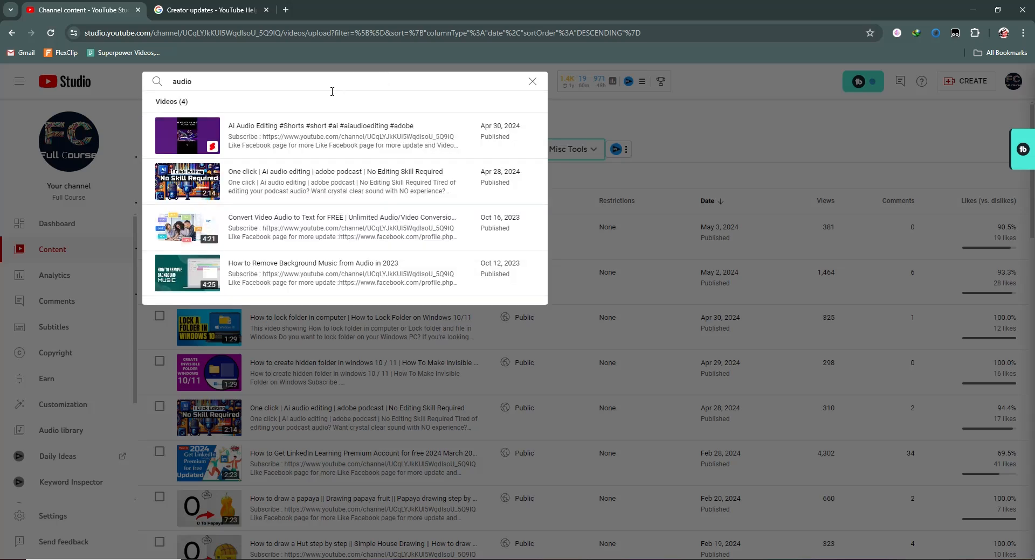
mouse_move(276, 173)
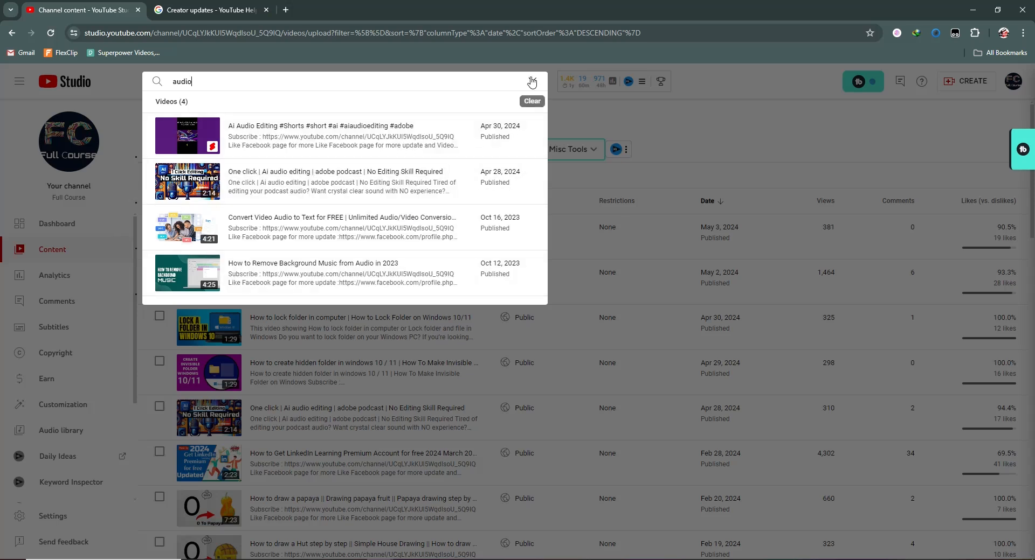
click(531, 101)
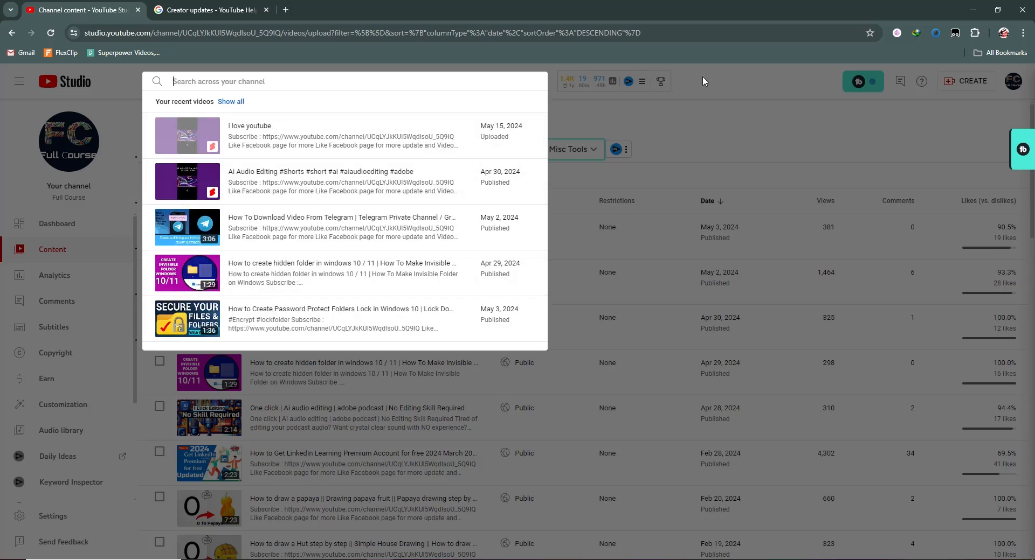